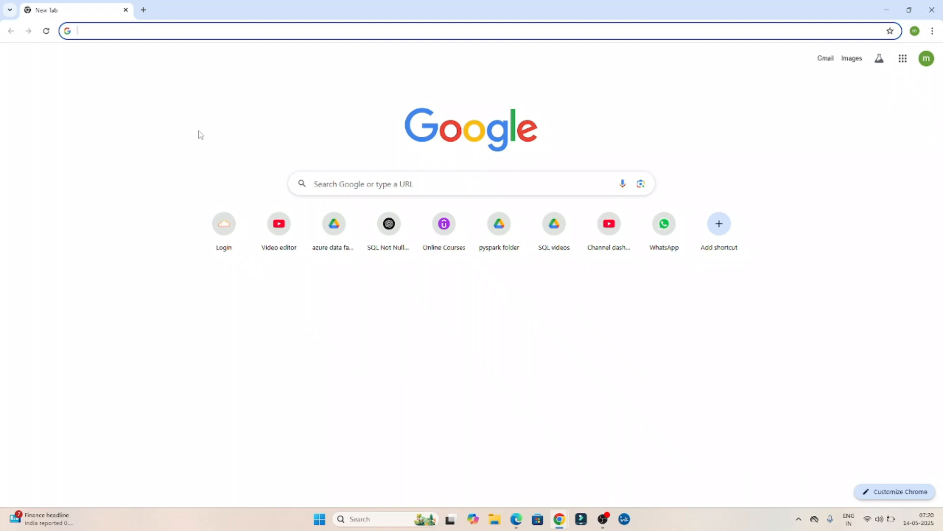
mouse_move(374, 146)
text(power bi des)
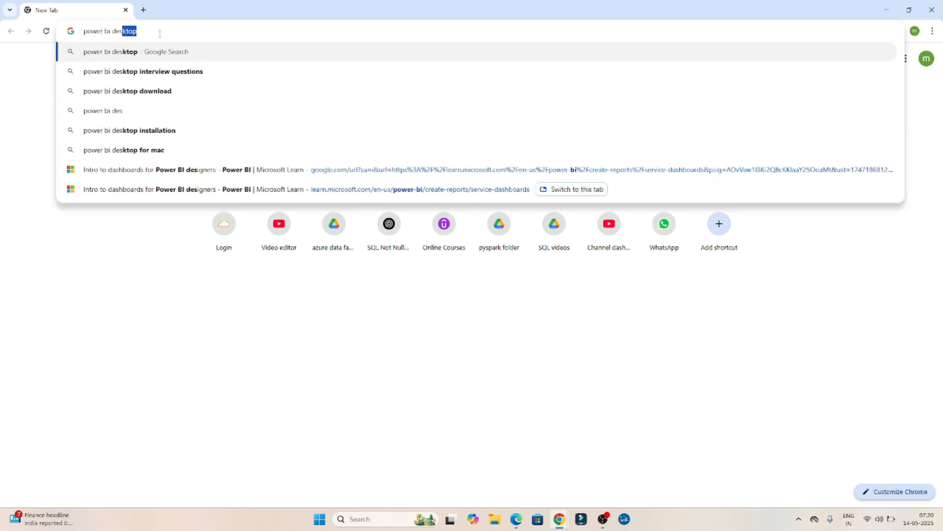
mouse_move(132, 98)
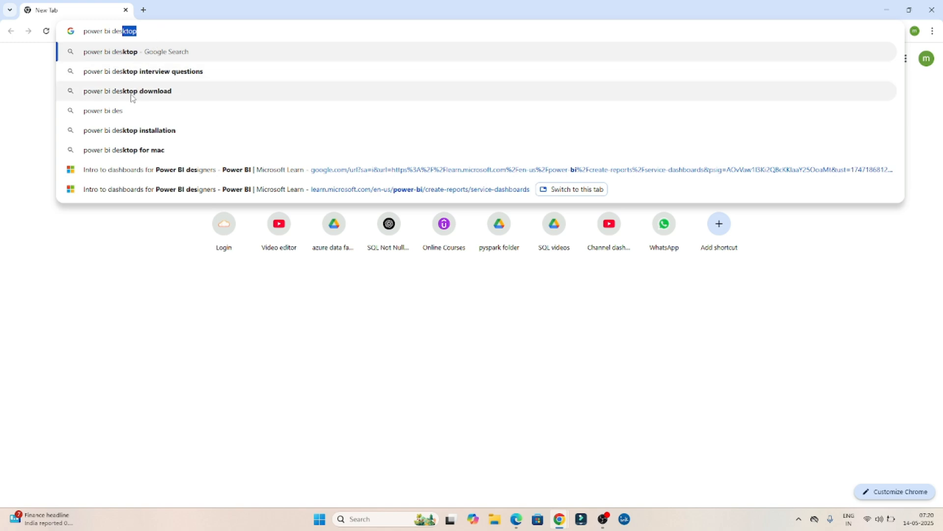
- Search Google for 'power bi desktop download' and open Microsoft's official download result
click(128, 90)
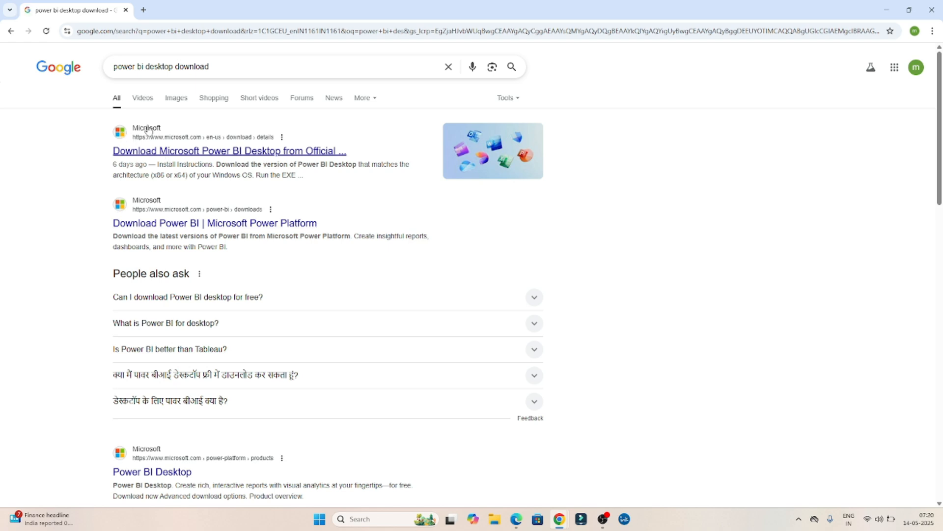
mouse_move(149, 159)
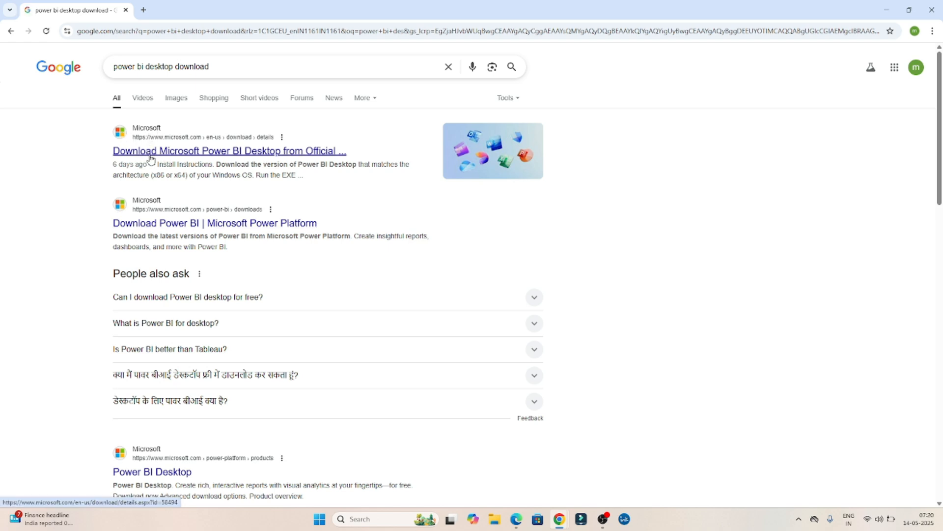
click(228, 152)
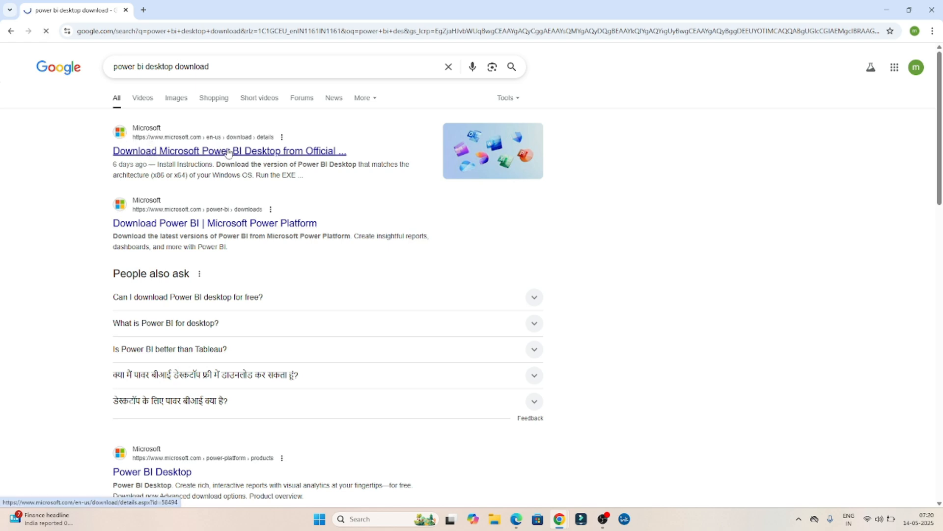
- Choose the 64-bit PBIDesktopSetup_x64.exe (778.2 MB) in the Download Center and start its download
click(229, 151)
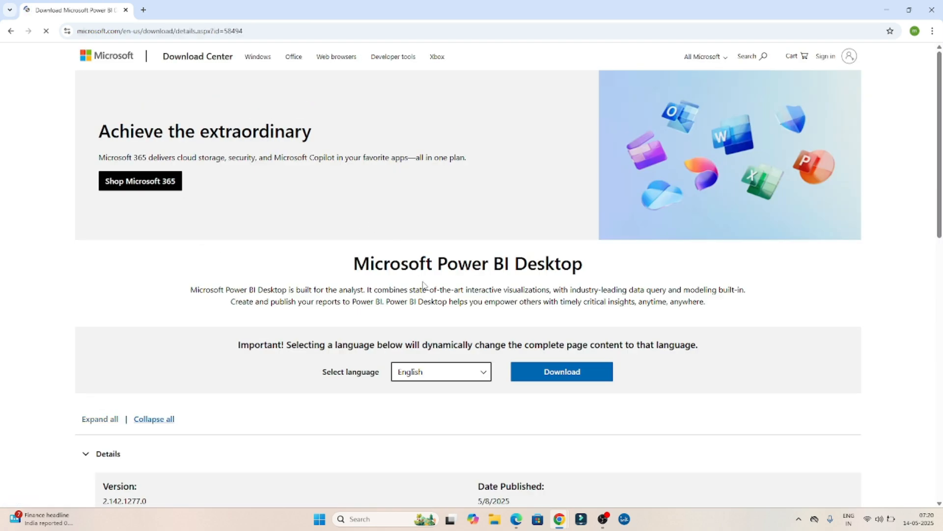
scroll(down, 3)
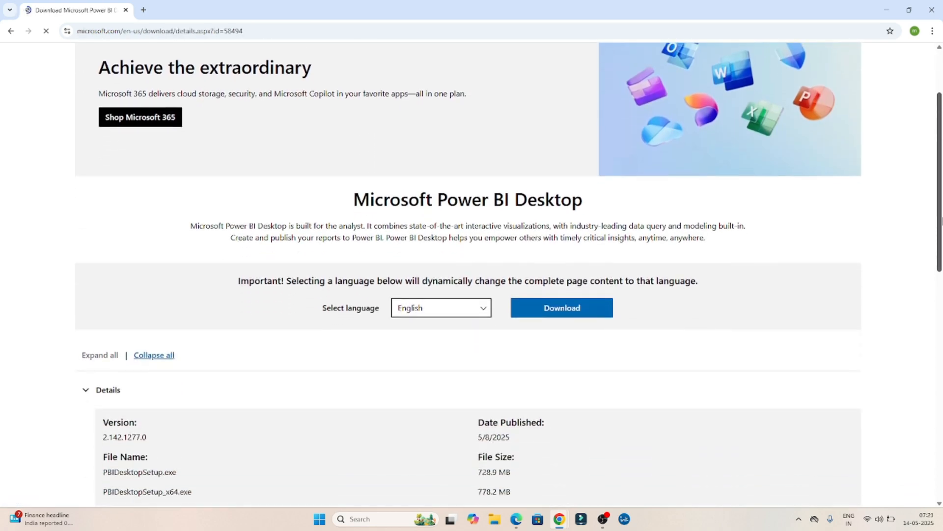
scroll(down, 3)
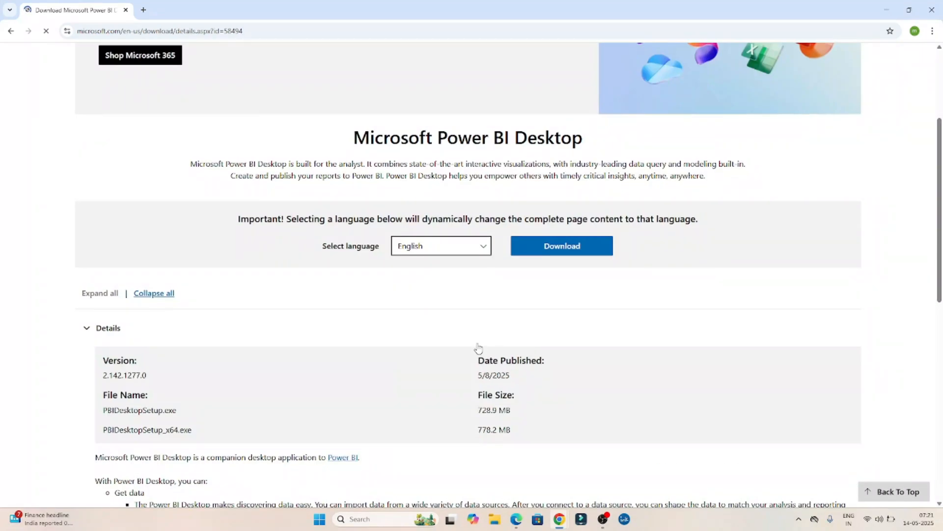
click(562, 246)
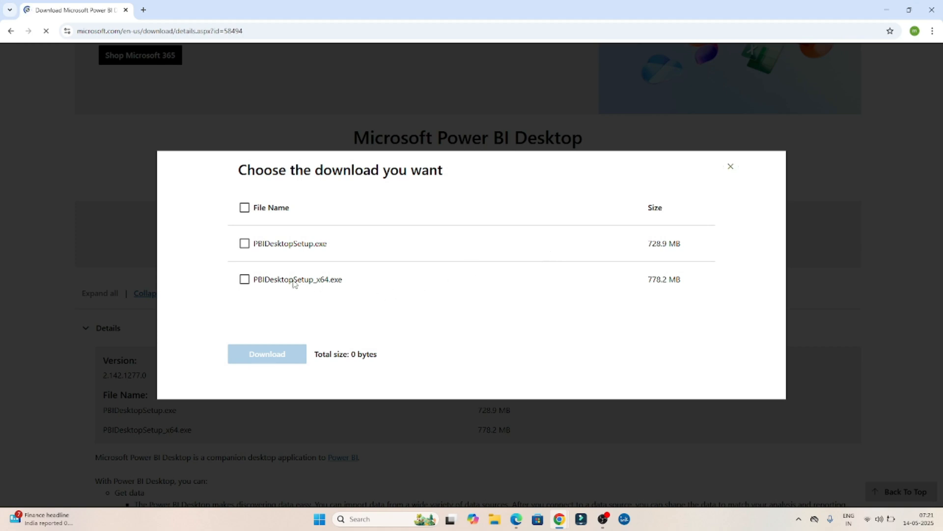
click(244, 279)
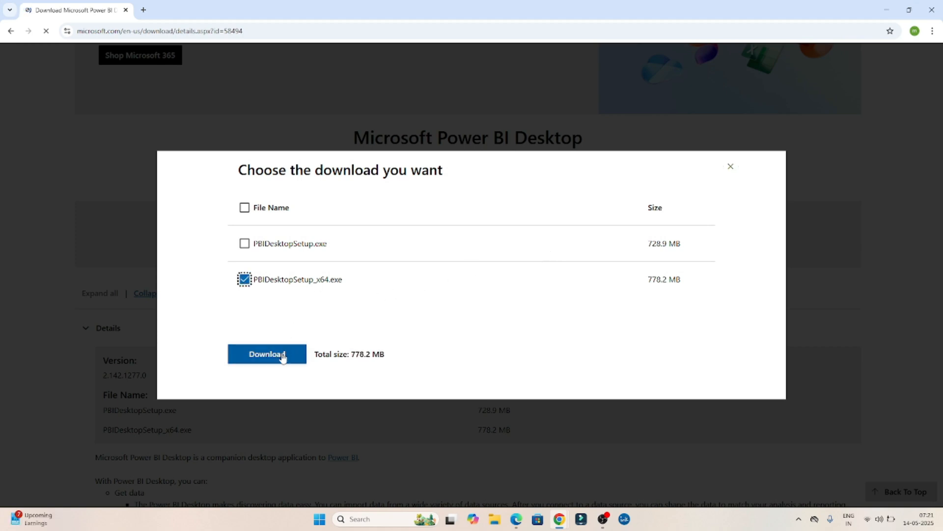
click(268, 353)
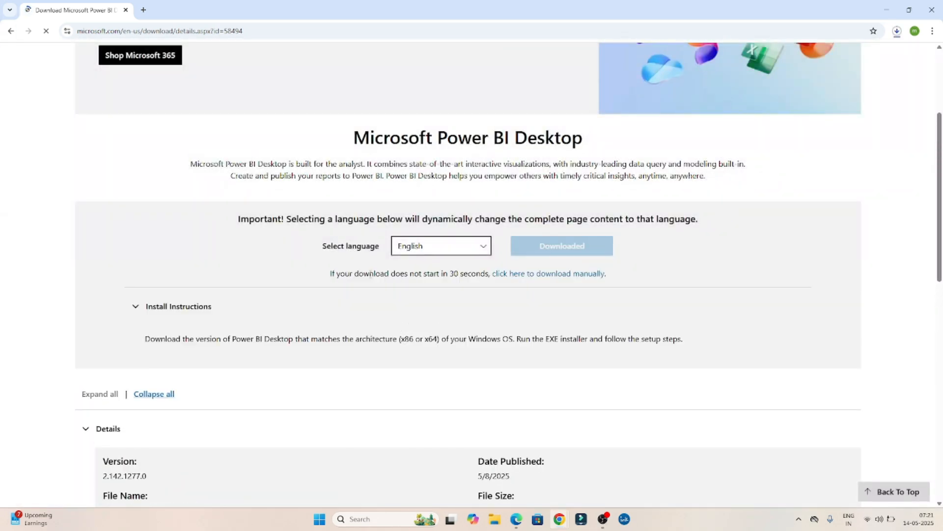
mouse_move(408, 273)
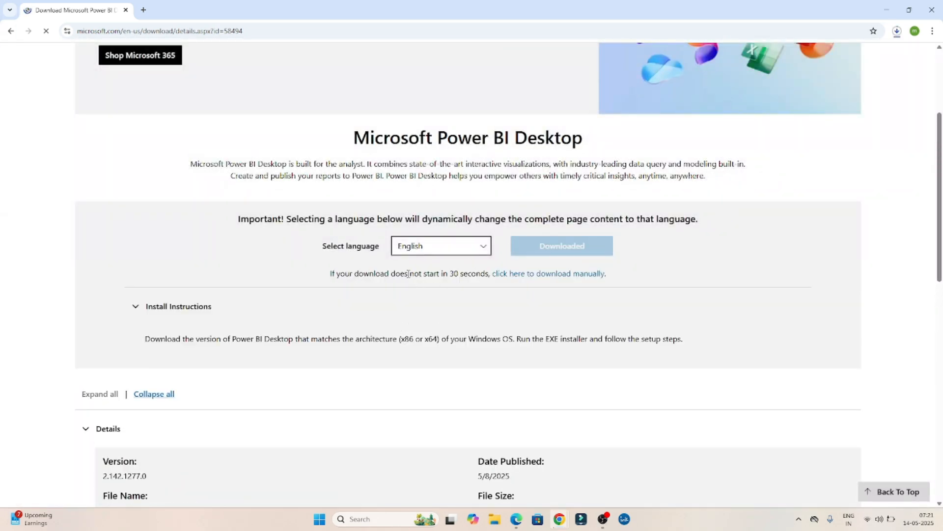
drag(408, 273, 476, 273)
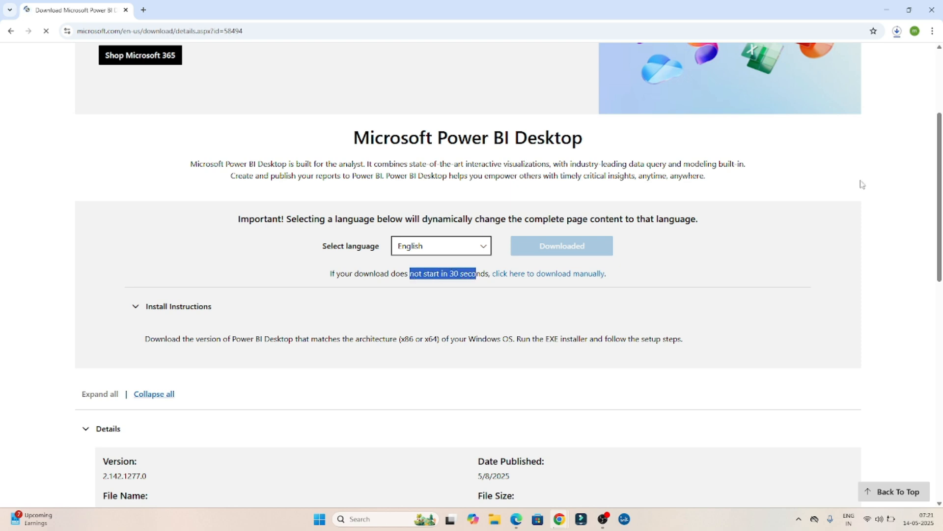
scroll(down, 3)
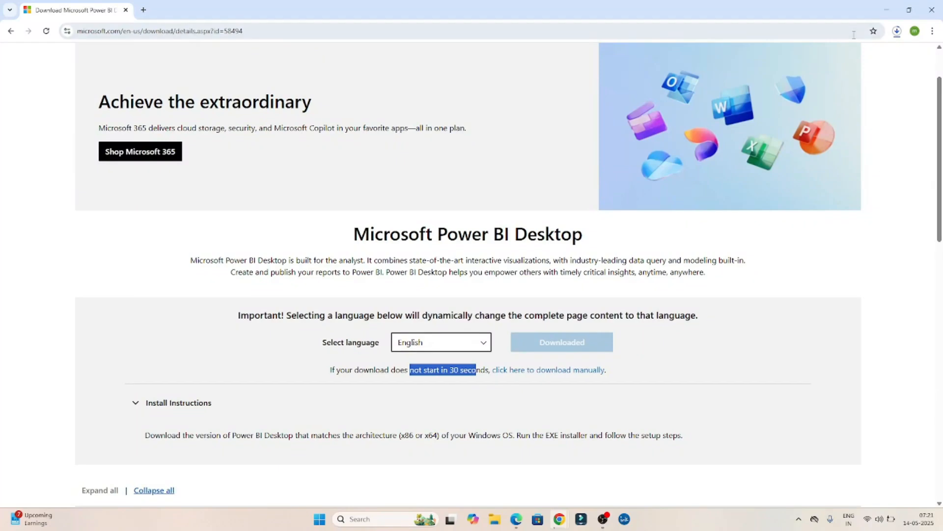
- View Chrome's recent downloads showing PBIDesktopSetup_x64.exe downloading with about 2 minutes left
click(899, 30)
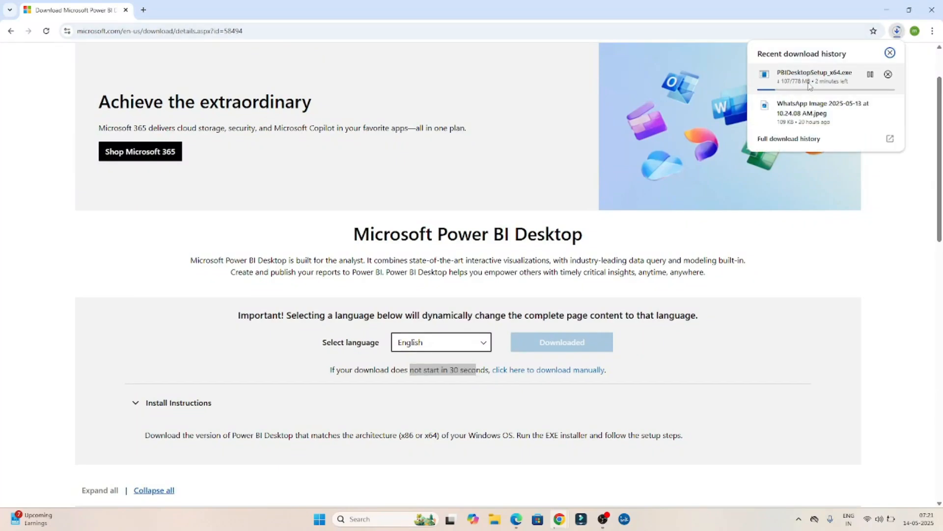
mouse_move(801, 88)
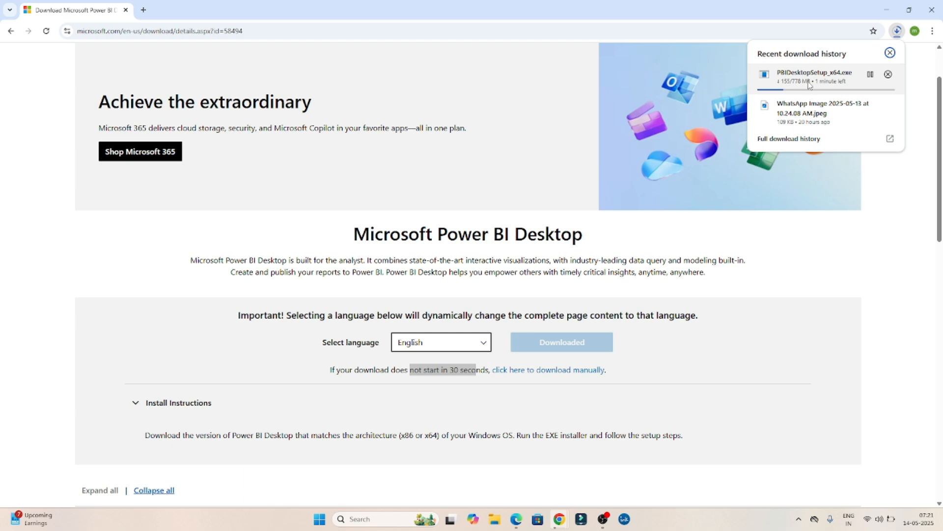
mouse_move(898, 245)
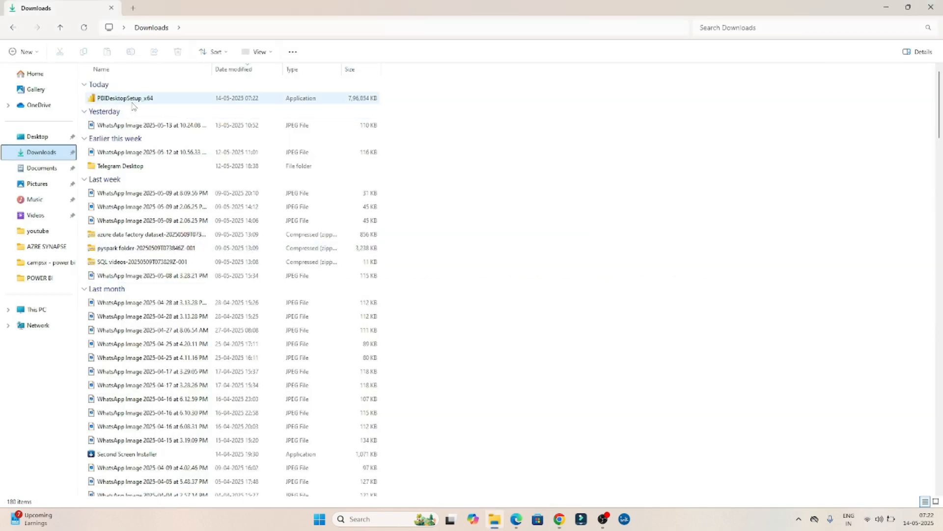
mouse_move(130, 98)
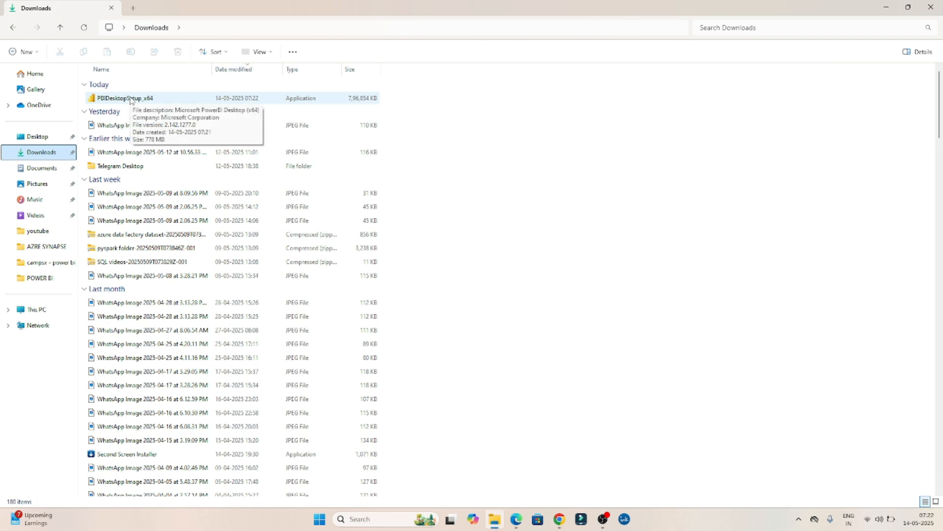
- Run PBIDesktopSetup_x64 from Downloads to reach the Setup Wizard welcome screen
click(123, 97)
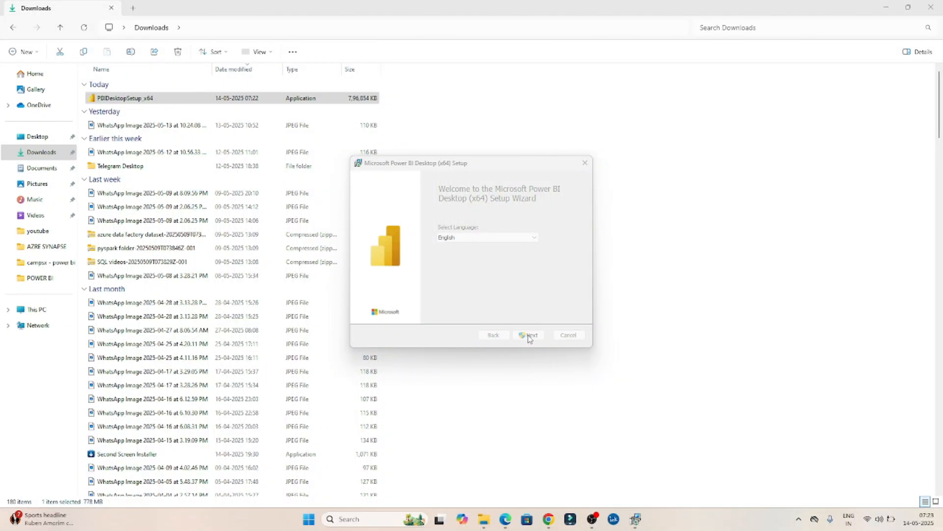
- Accept the license terms, keep the default install folder and desktop shortcut, and start installing
click(529, 334)
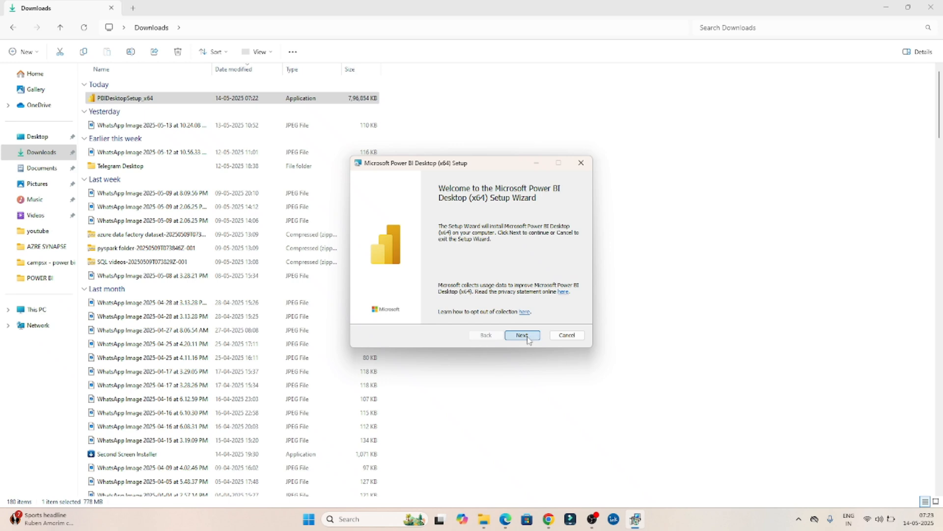
click(523, 335)
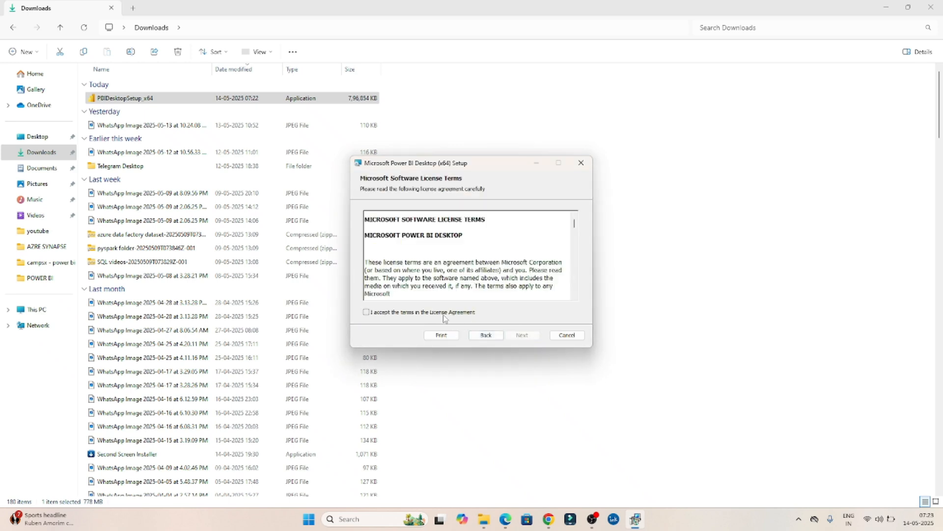
click(365, 313)
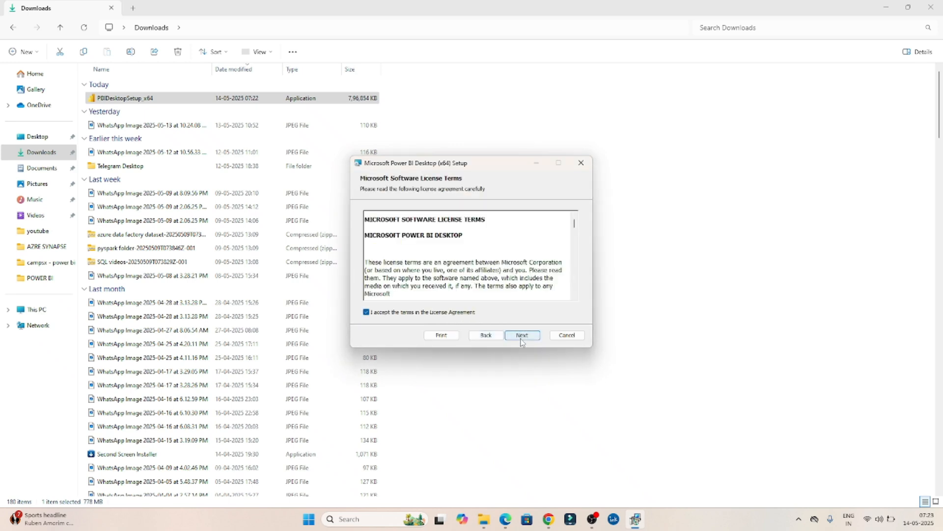
click(522, 335)
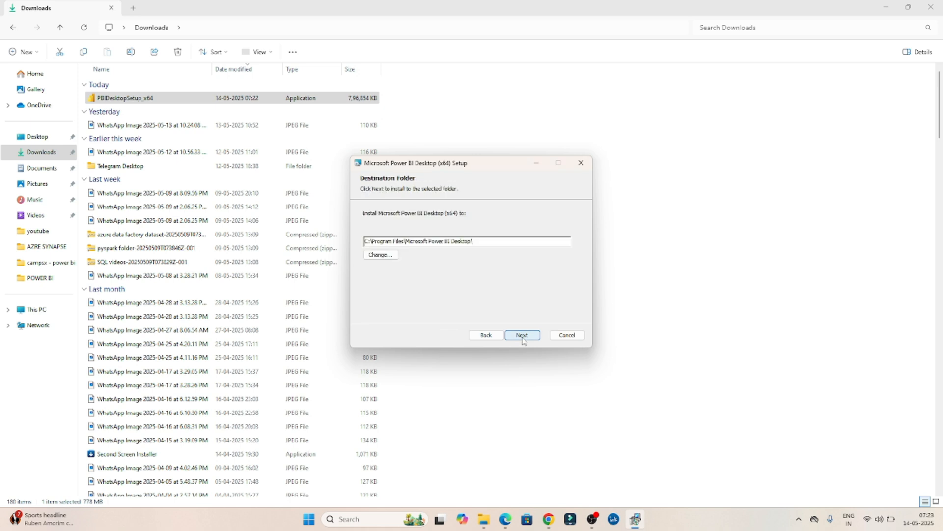
click(523, 335)
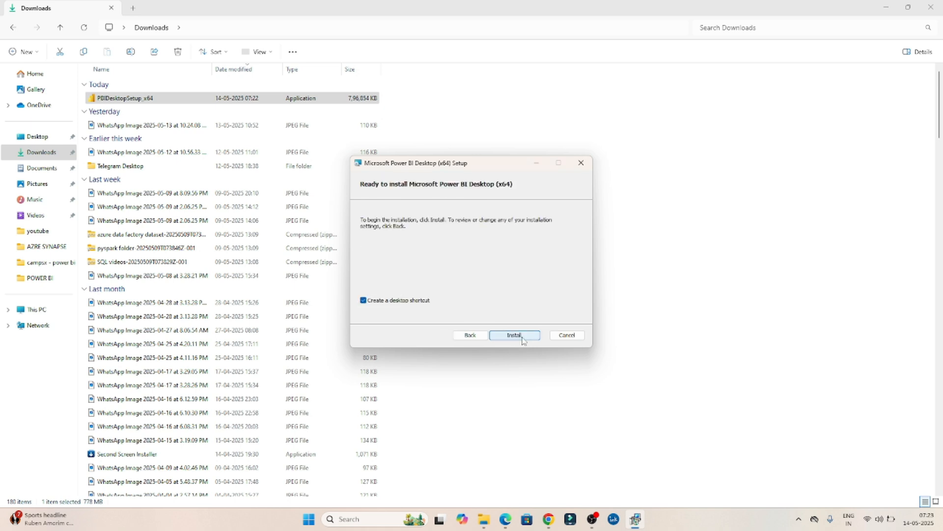
click(515, 334)
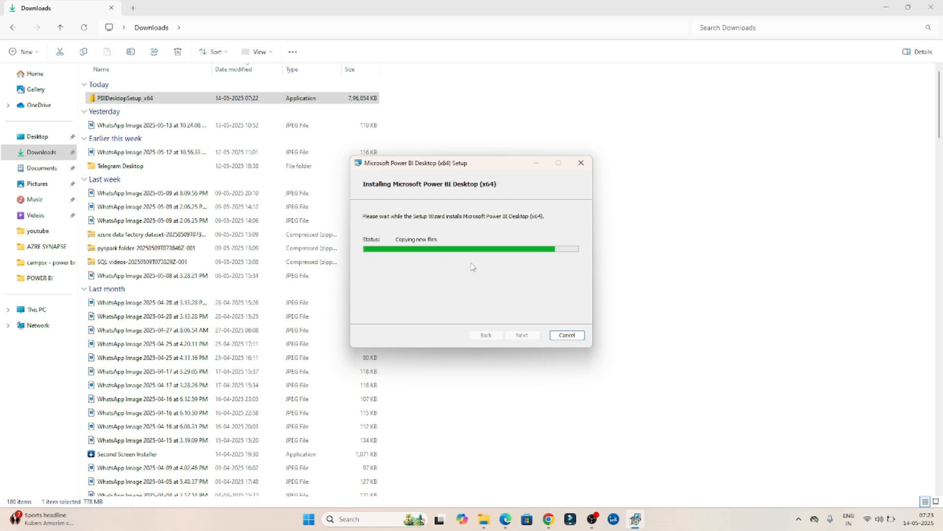
mouse_move(476, 285)
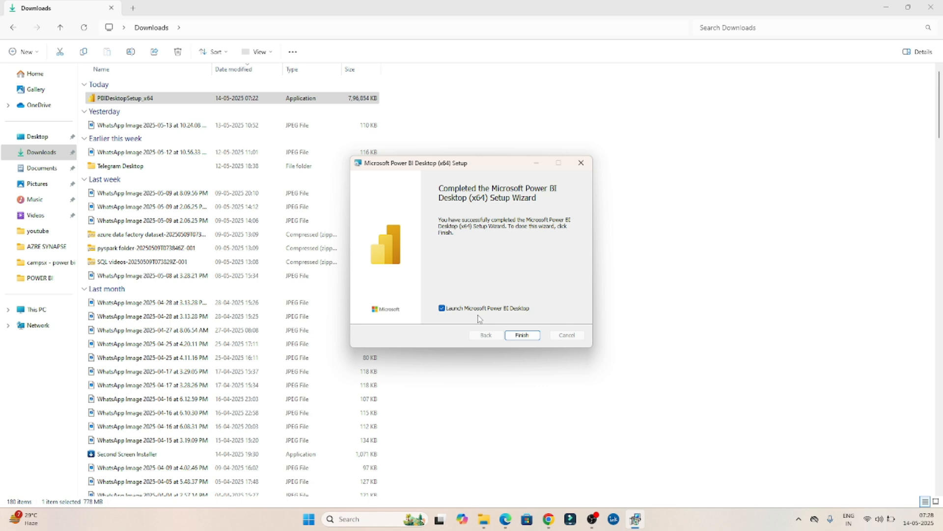
- Finish setup launching Power BI Desktop and dismiss the 'Collaborate and share' tip on the Home screen
click(523, 335)
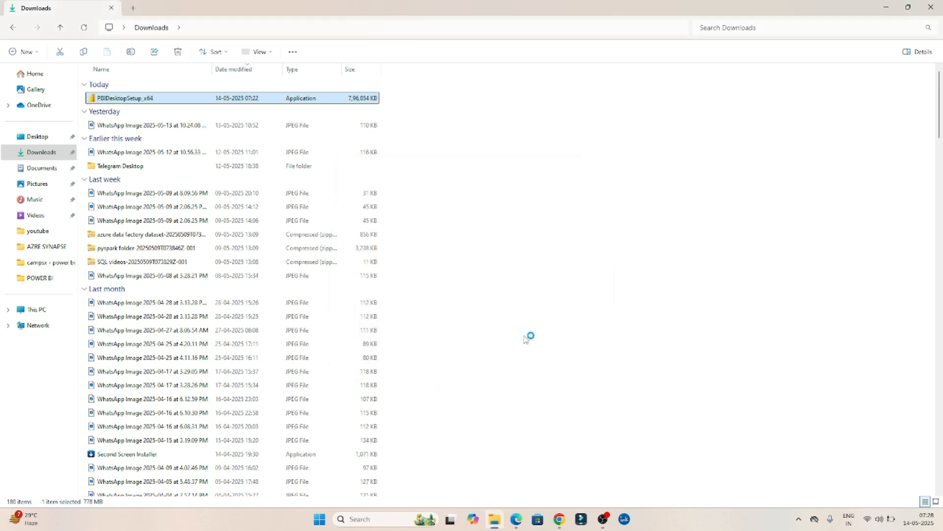
double_click(122, 98)
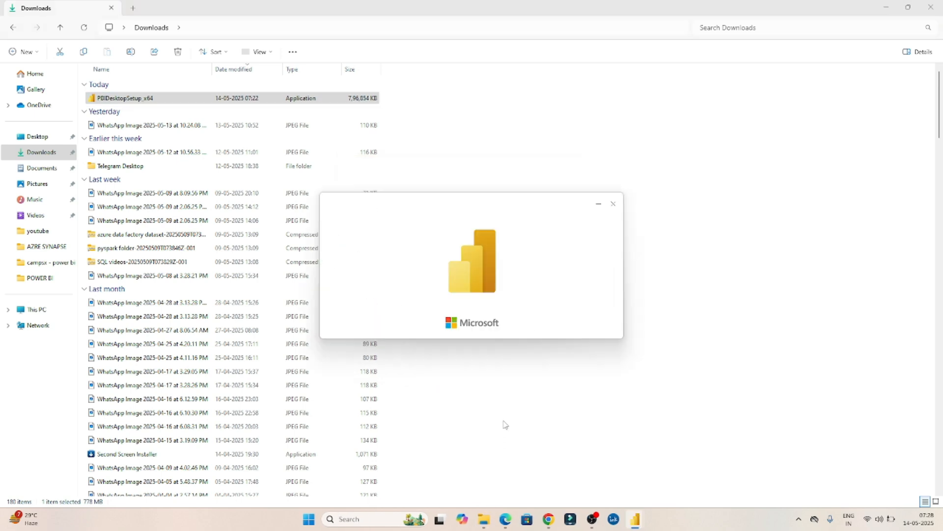
mouse_move(496, 321)
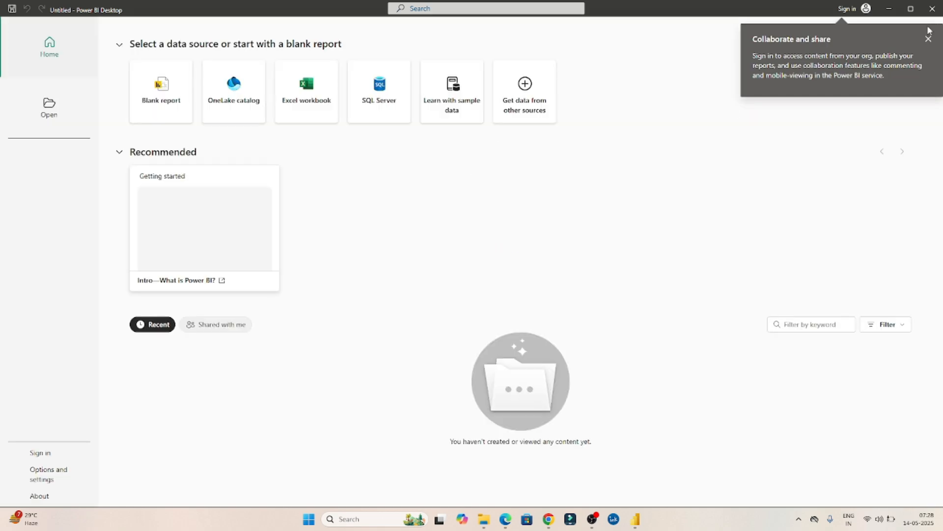
click(928, 40)
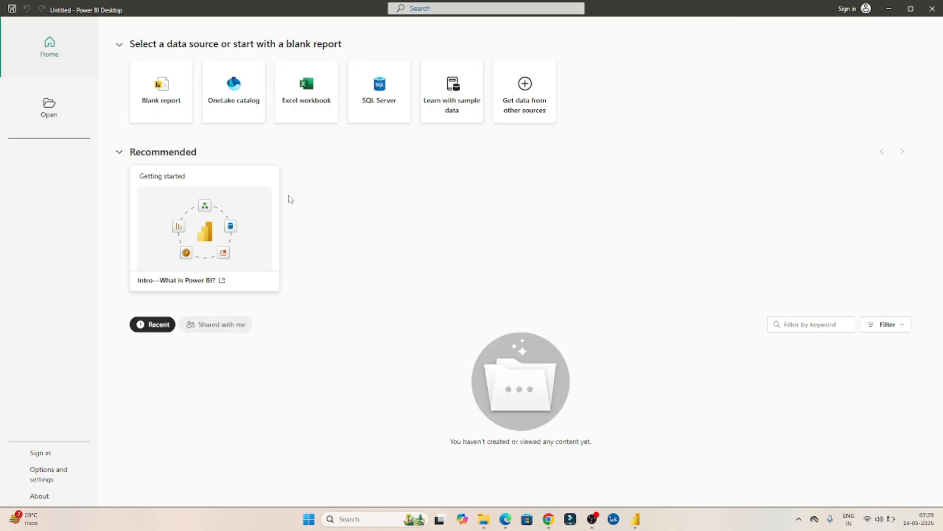
mouse_move(343, 244)
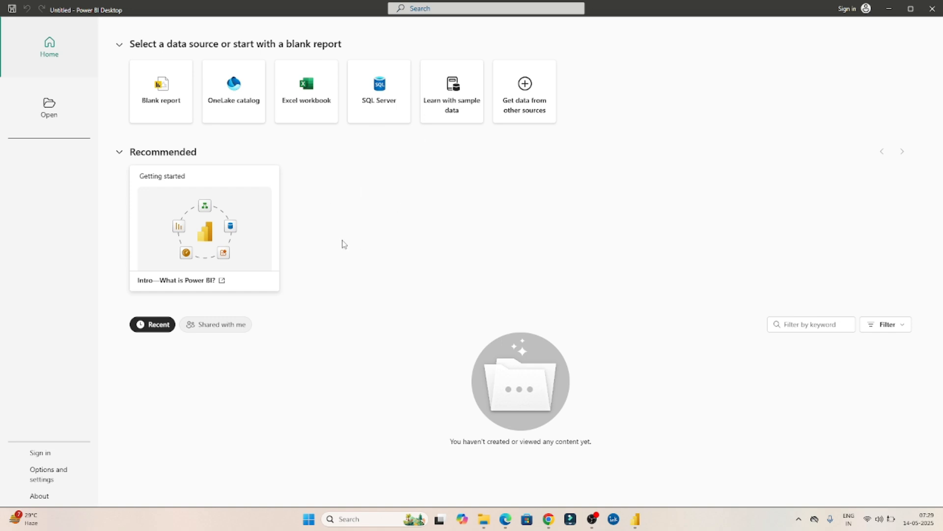
mouse_move(381, 323)
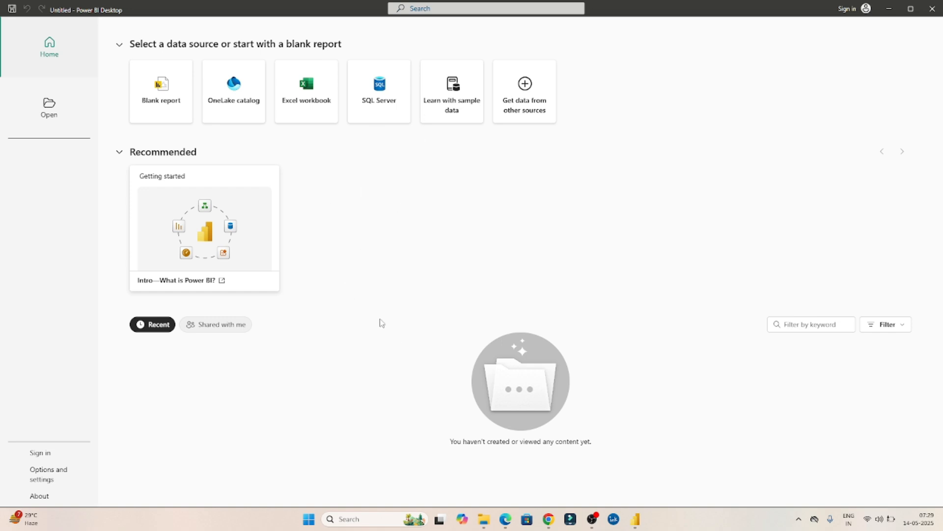